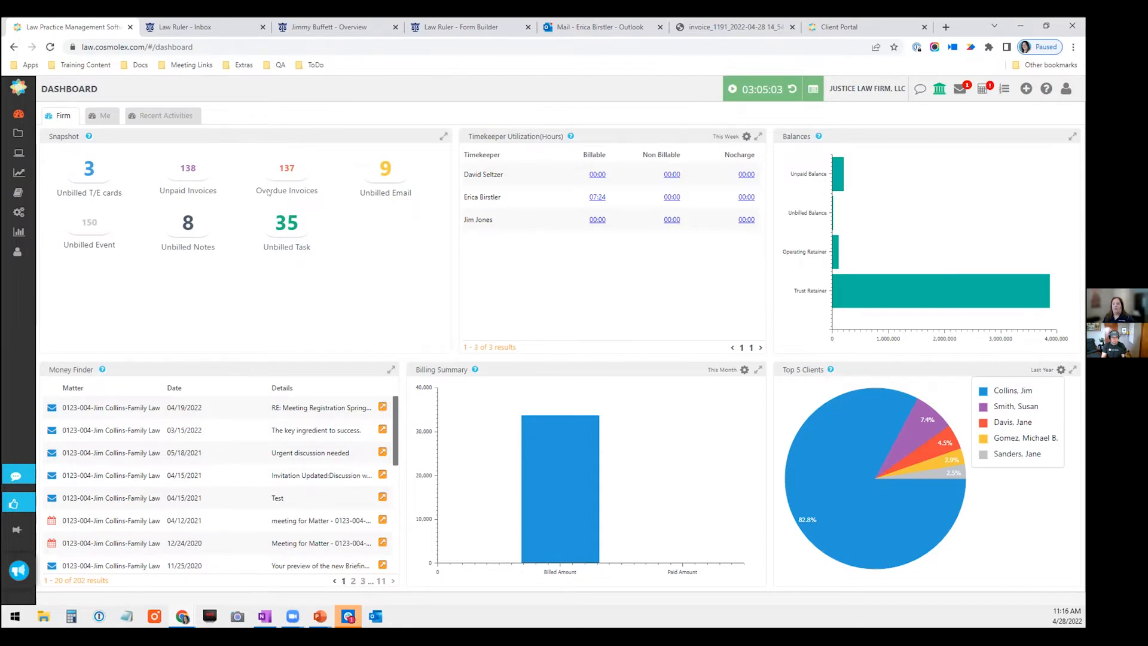
# Step: Expand the main navigation and go to Setup to reach the Matter custom fields list
pyautogui.click(19, 88)
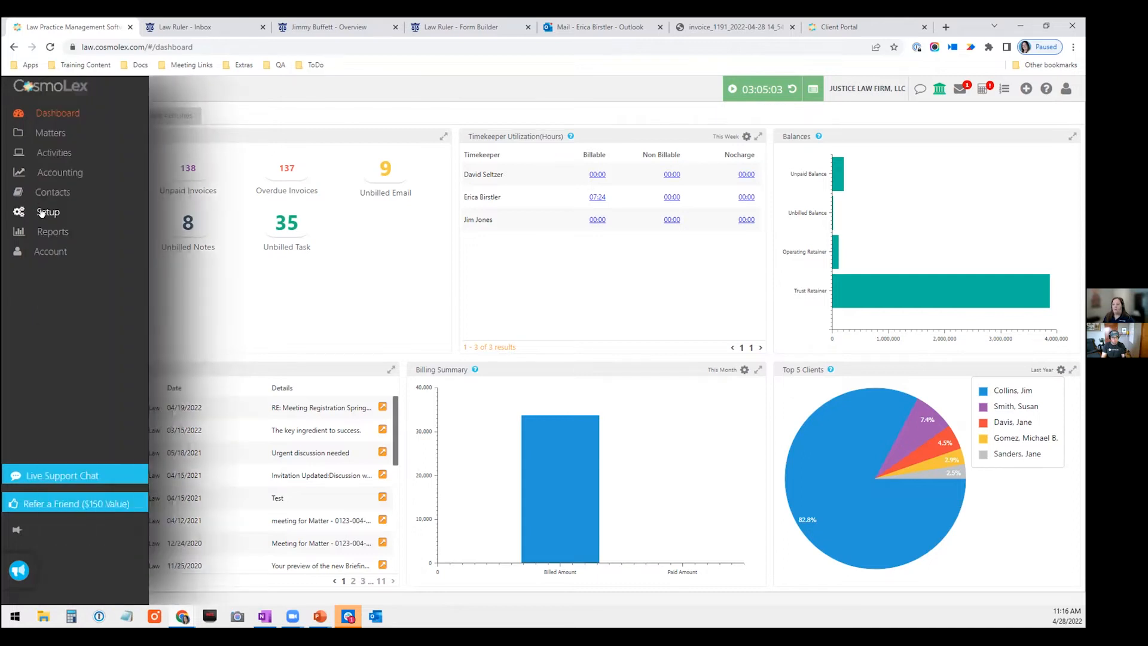
pyautogui.click(49, 212)
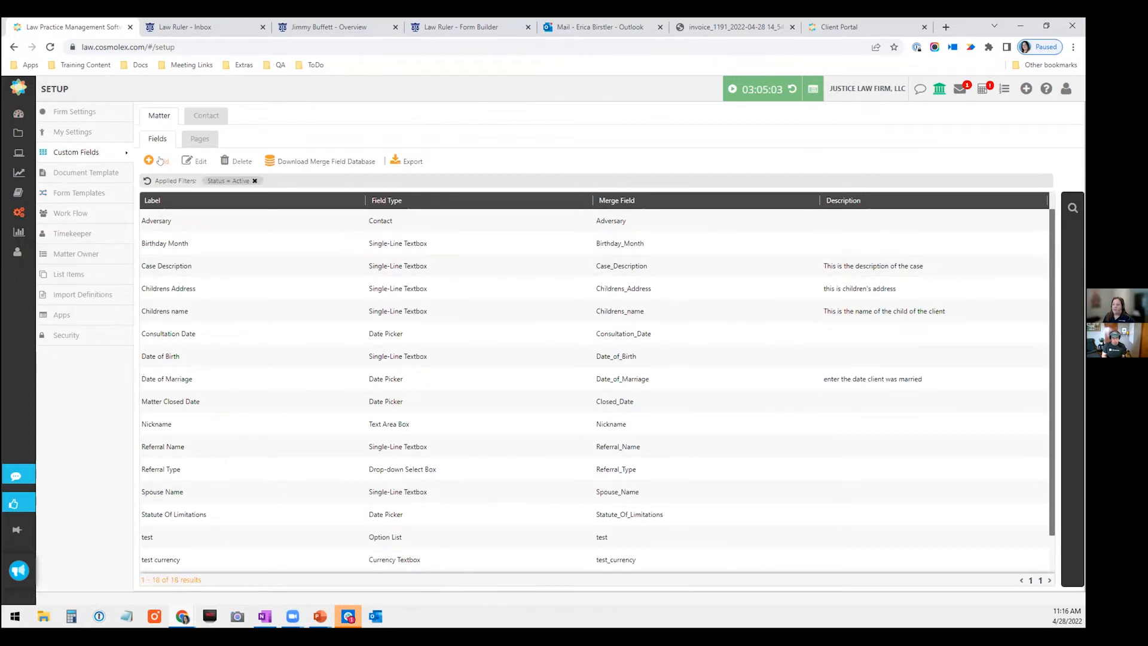
pyautogui.click(157, 161)
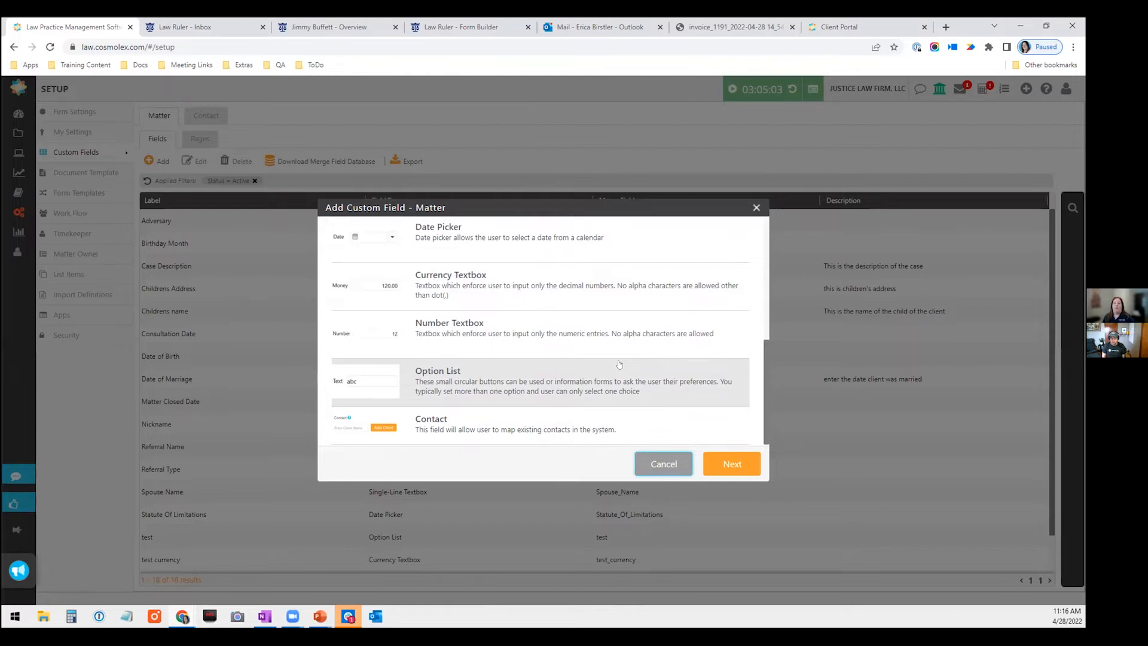
pyautogui.moveTo(788, 442)
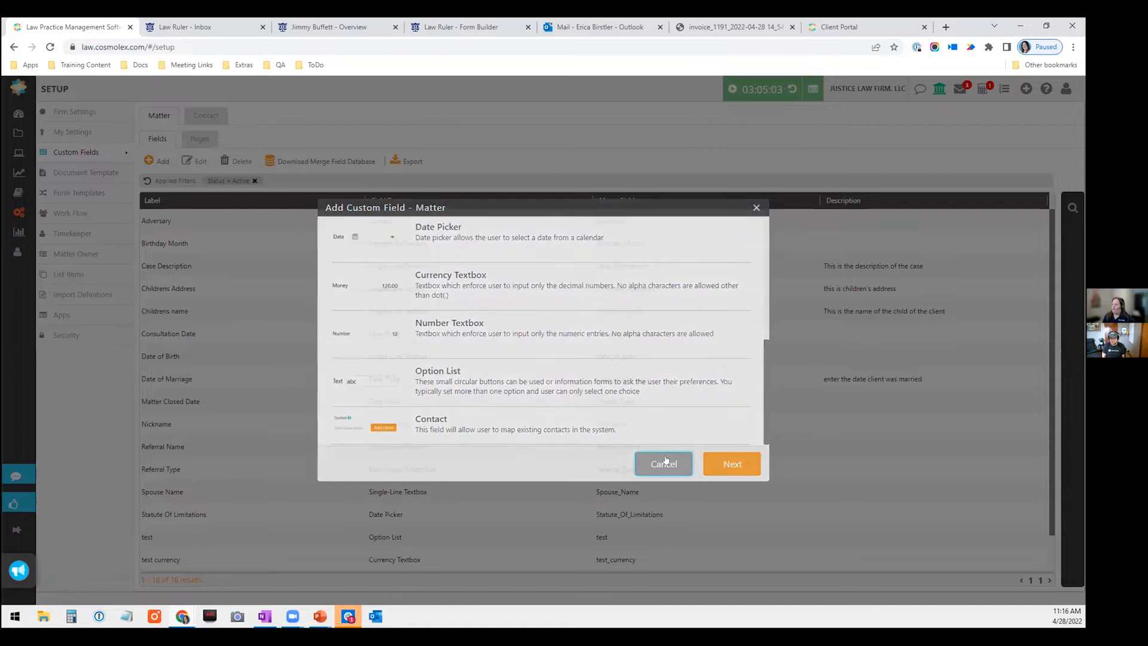
pyautogui.click(662, 463)
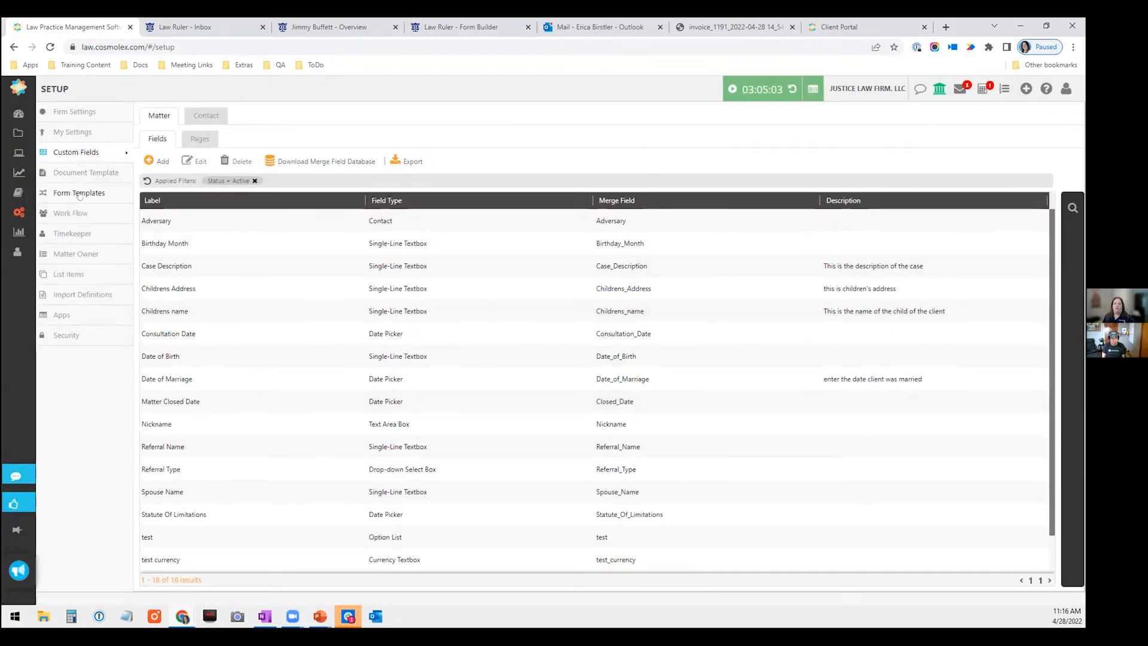
# Step: Open the General Intake form template and scroll through its contact and custom matter fields
pyautogui.click(78, 192)
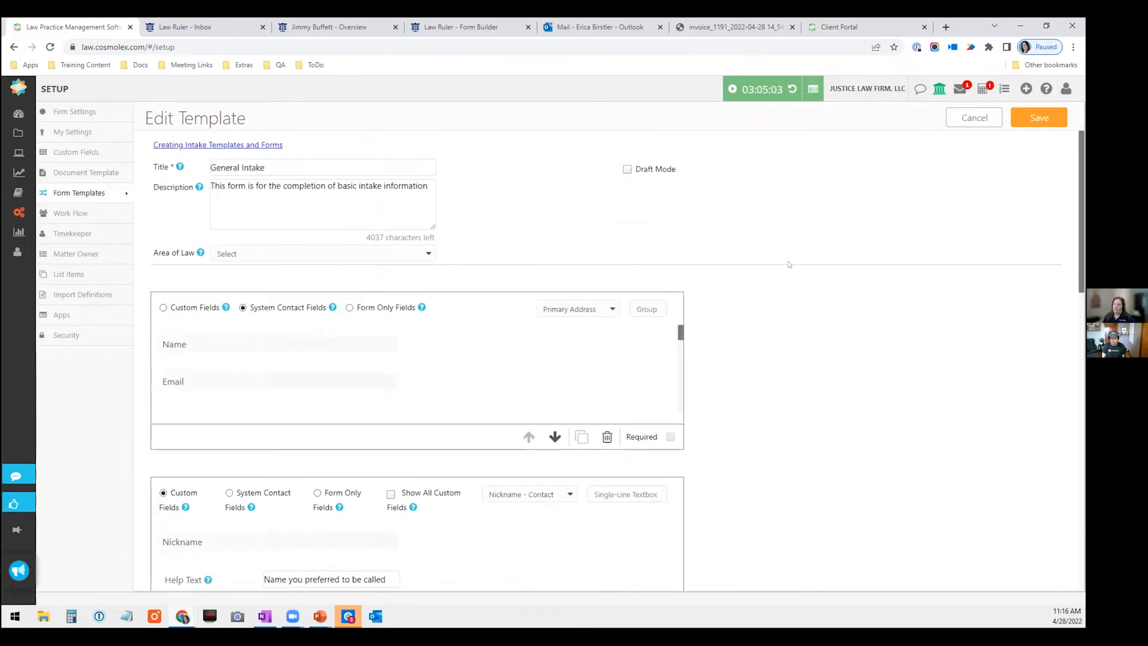
pyautogui.click(322, 166)
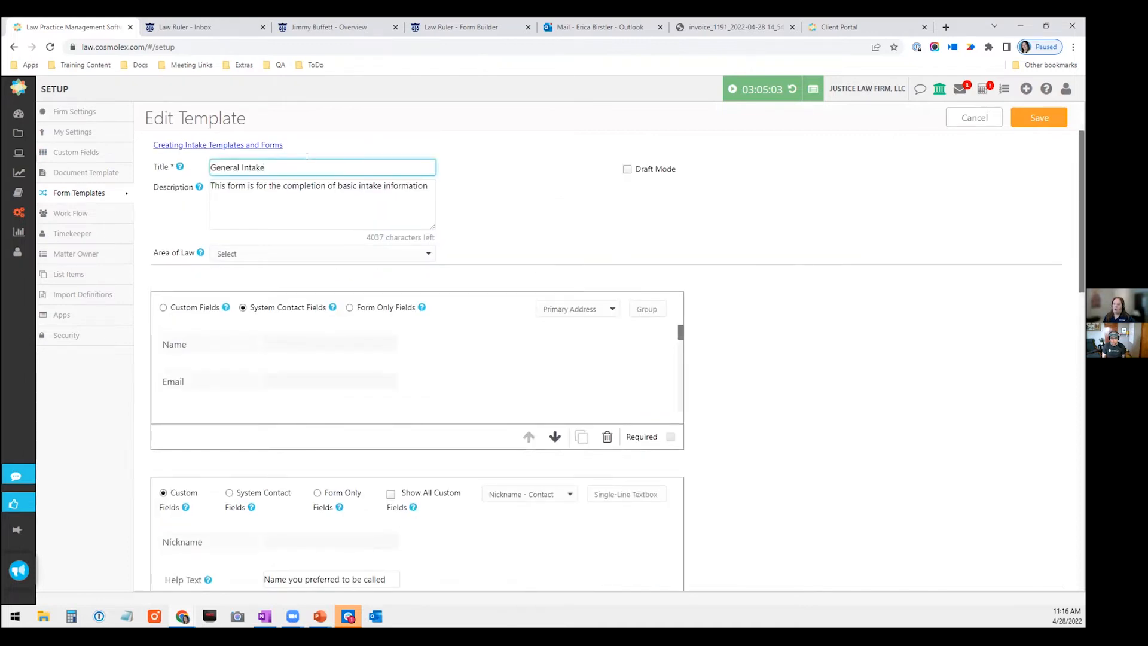
pyautogui.click(322, 253)
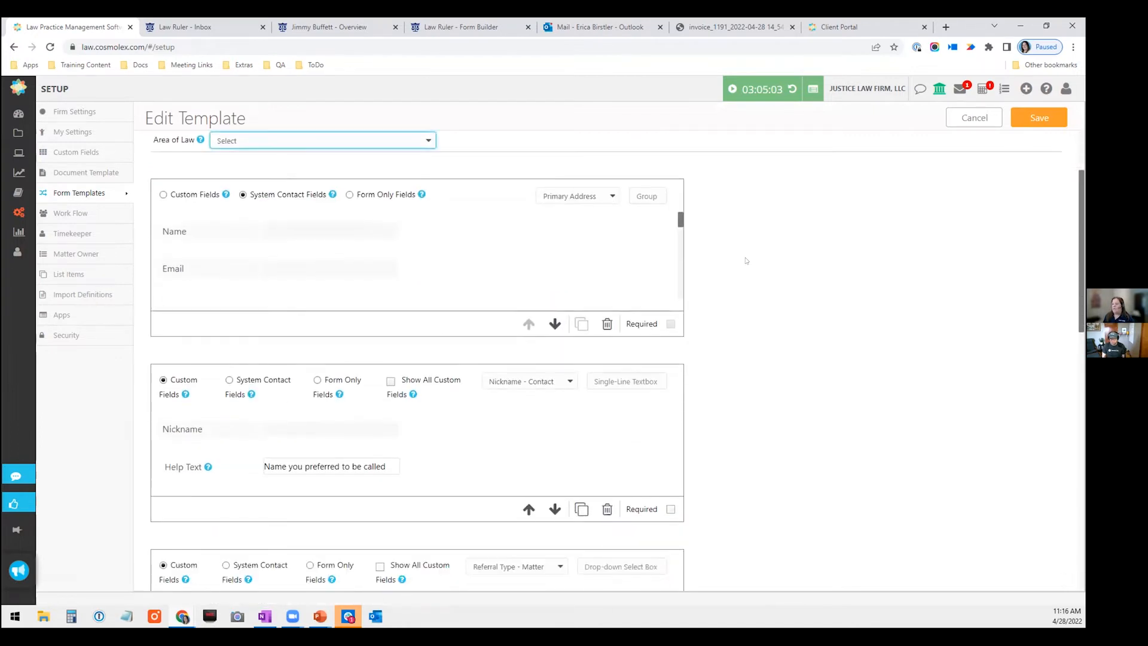
pyautogui.scroll(-3)
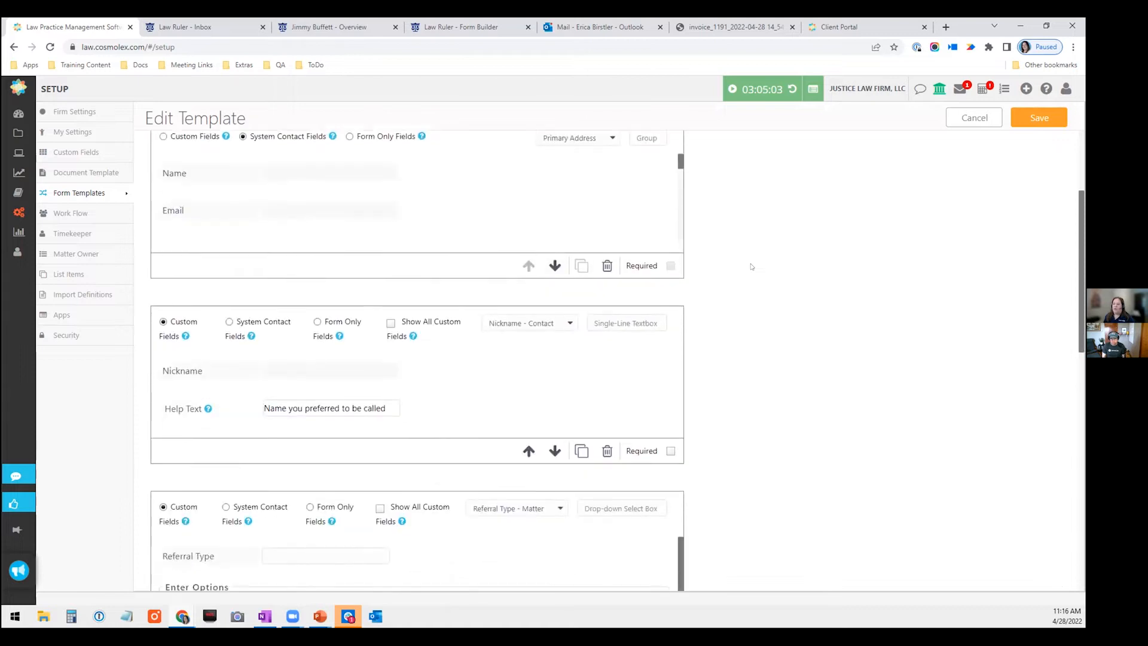
pyautogui.scroll(-3)
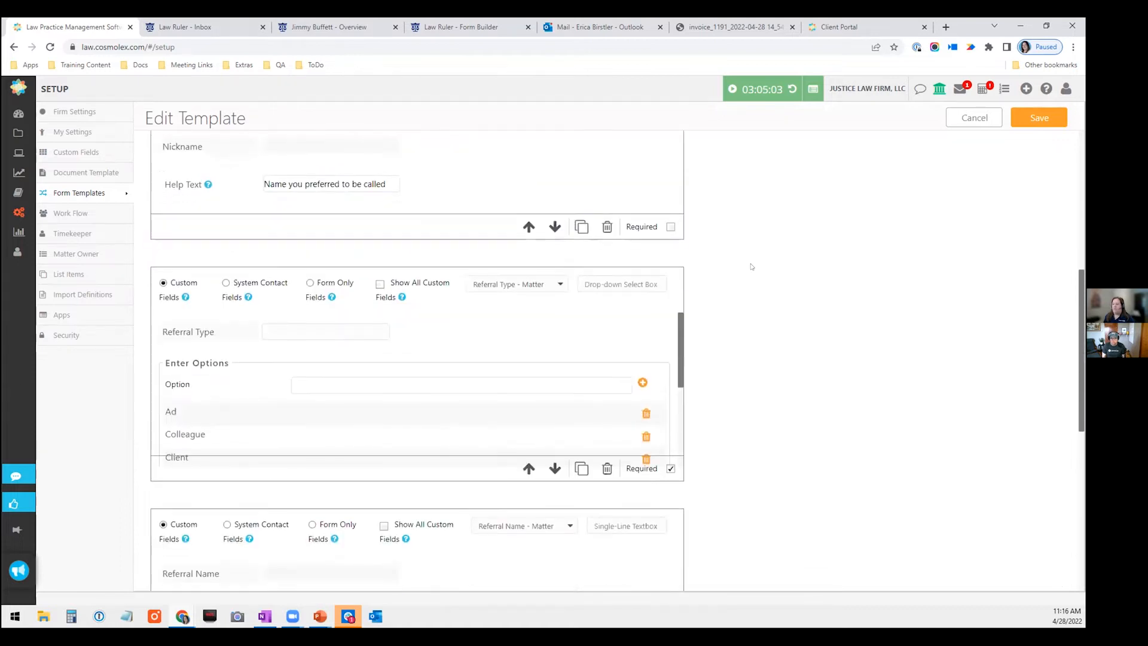
pyautogui.scroll(-3)
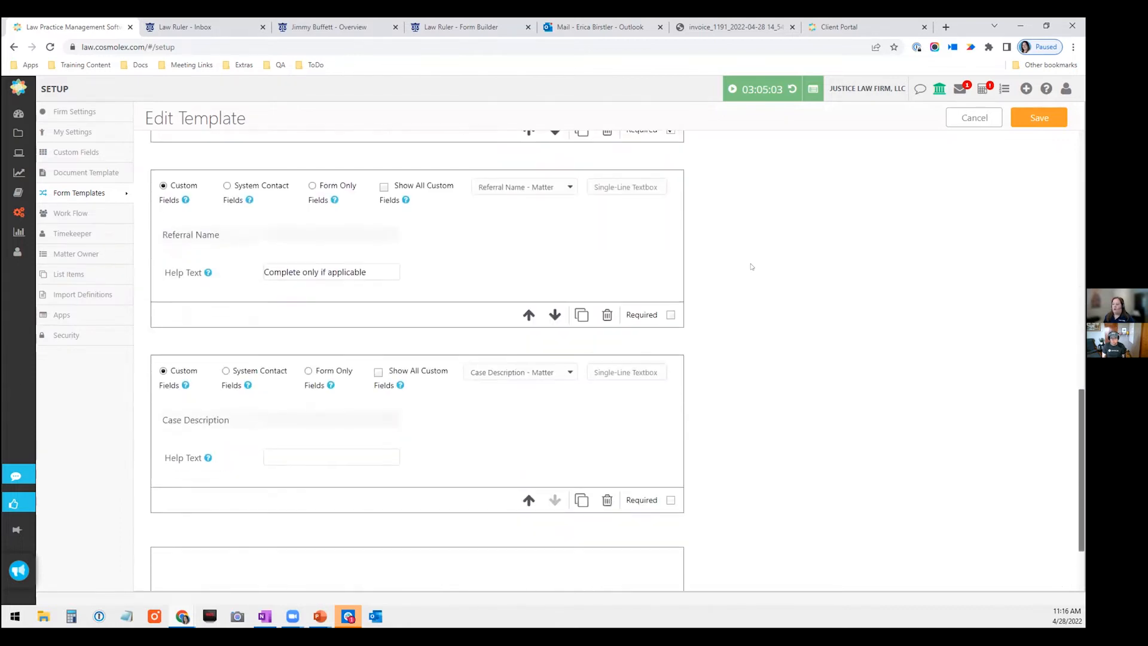
pyautogui.scroll(-3)
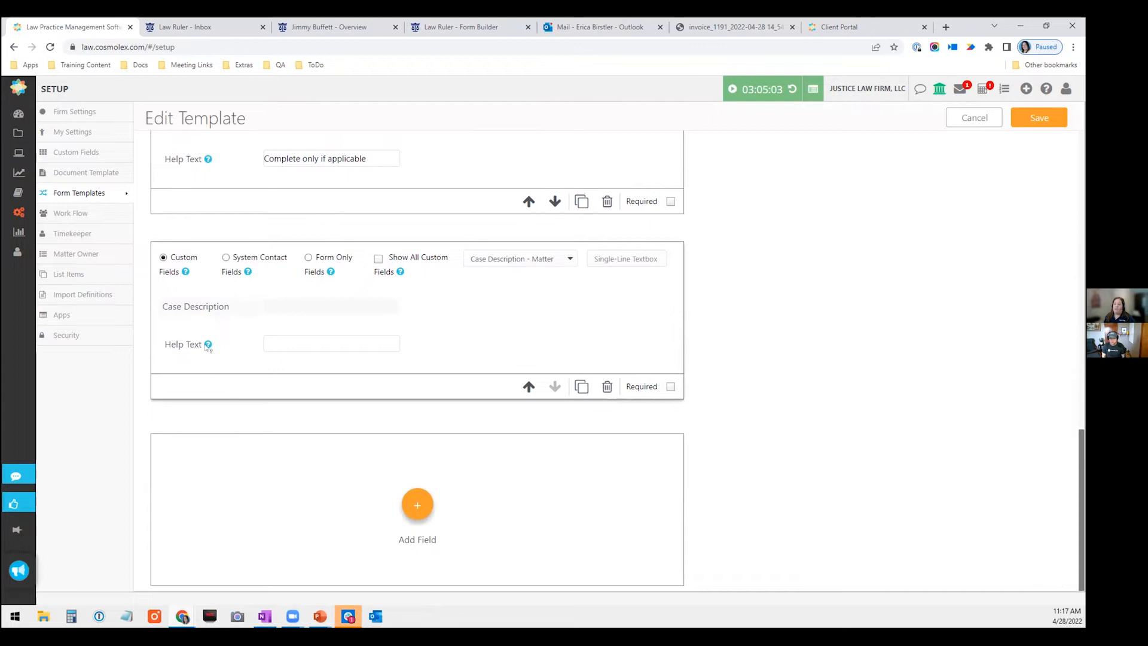
pyautogui.moveTo(208, 345)
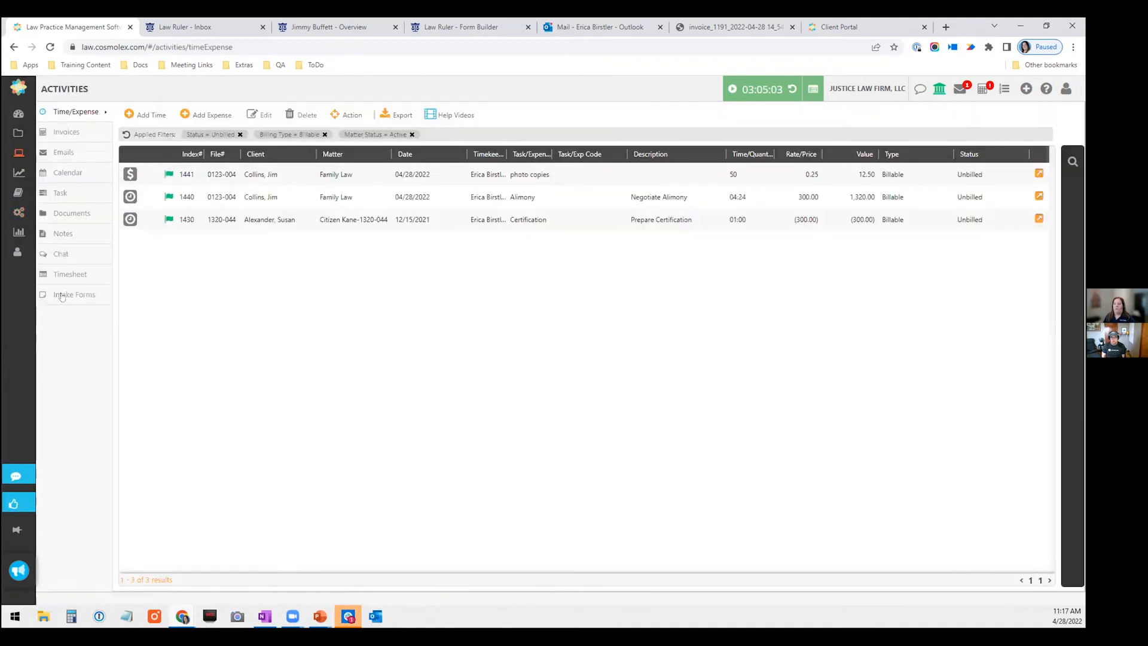
# Step: Open the Intake Forms activity list and select the Submitted form to process it
pyautogui.click(74, 294)
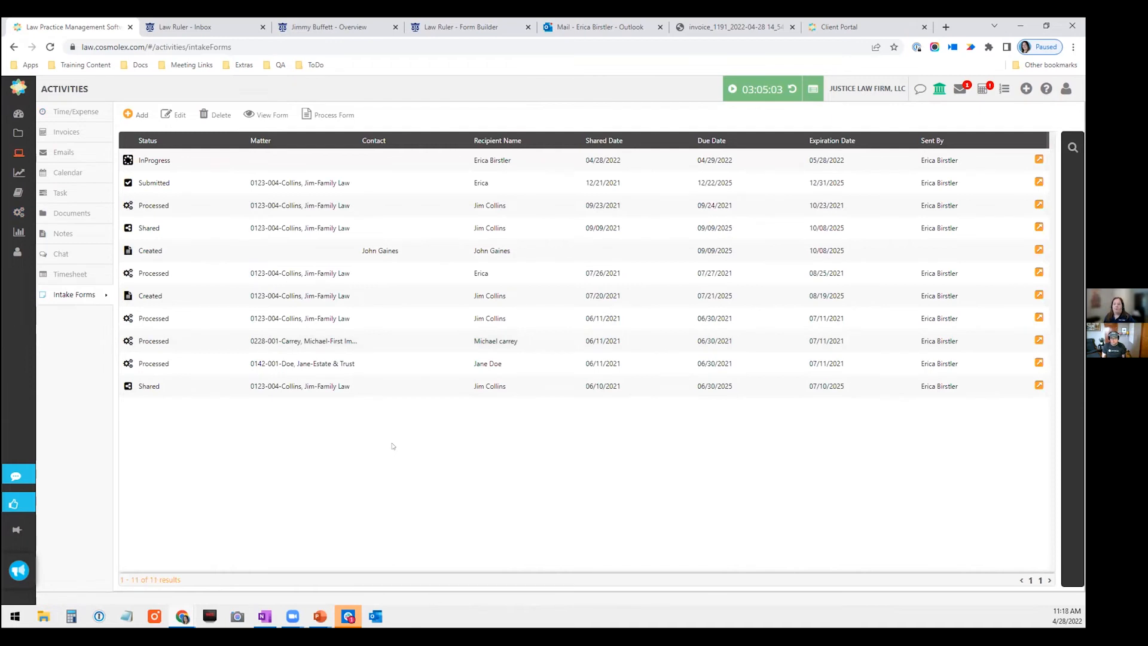
pyautogui.moveTo(384, 446)
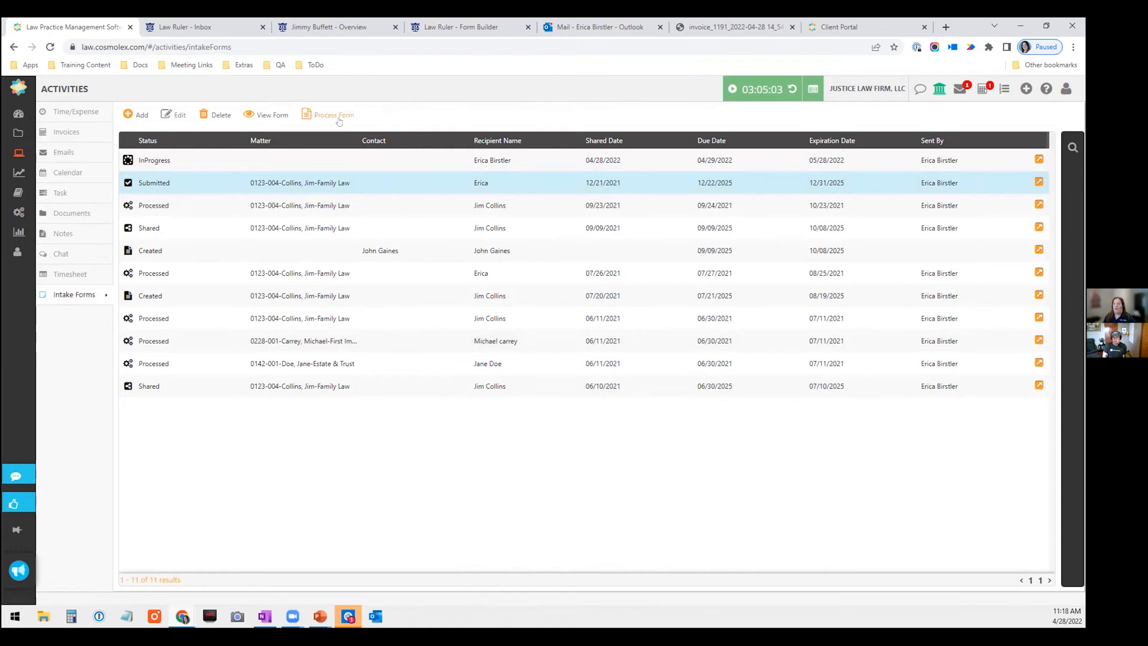
pyautogui.click(333, 115)
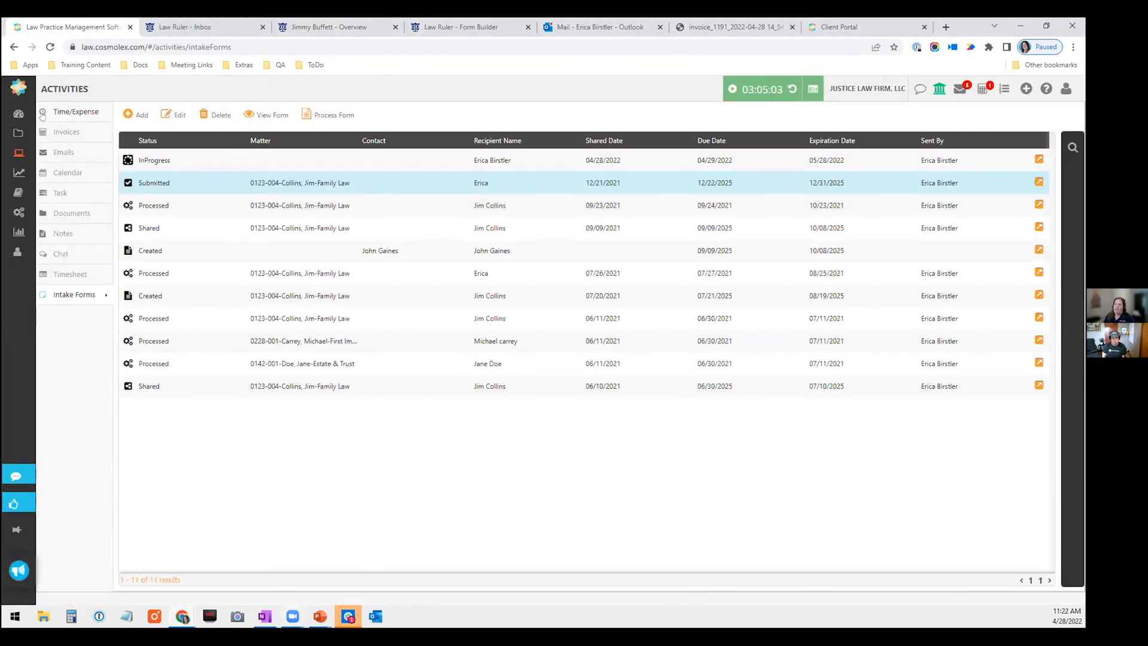
pyautogui.moveTo(19, 114)
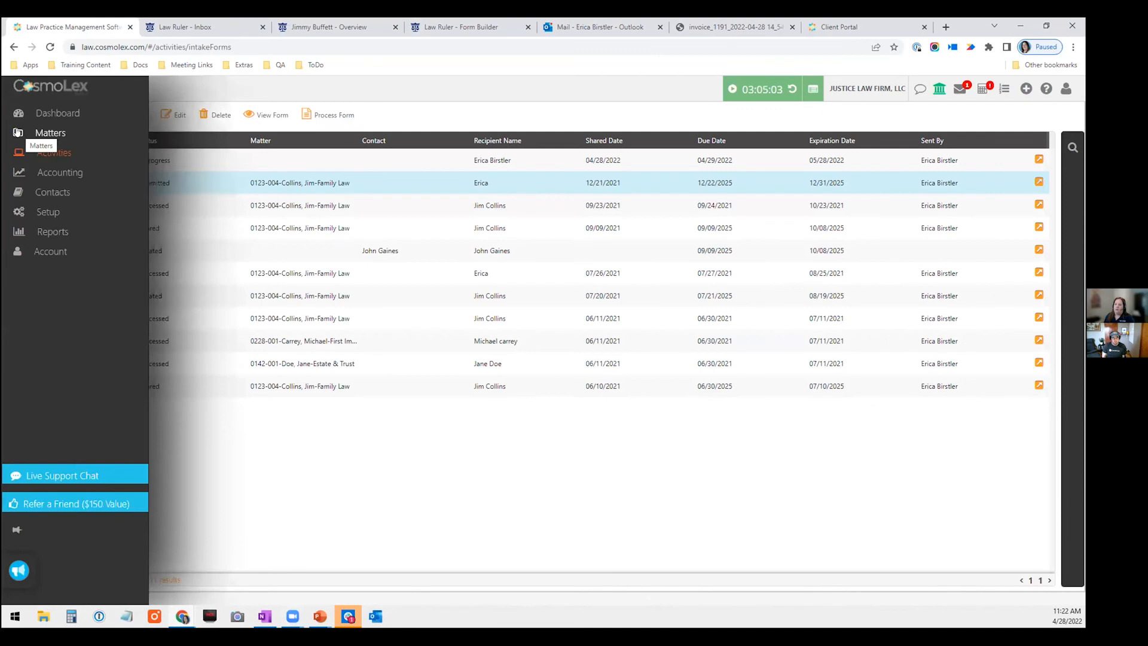
pyautogui.click(49, 133)
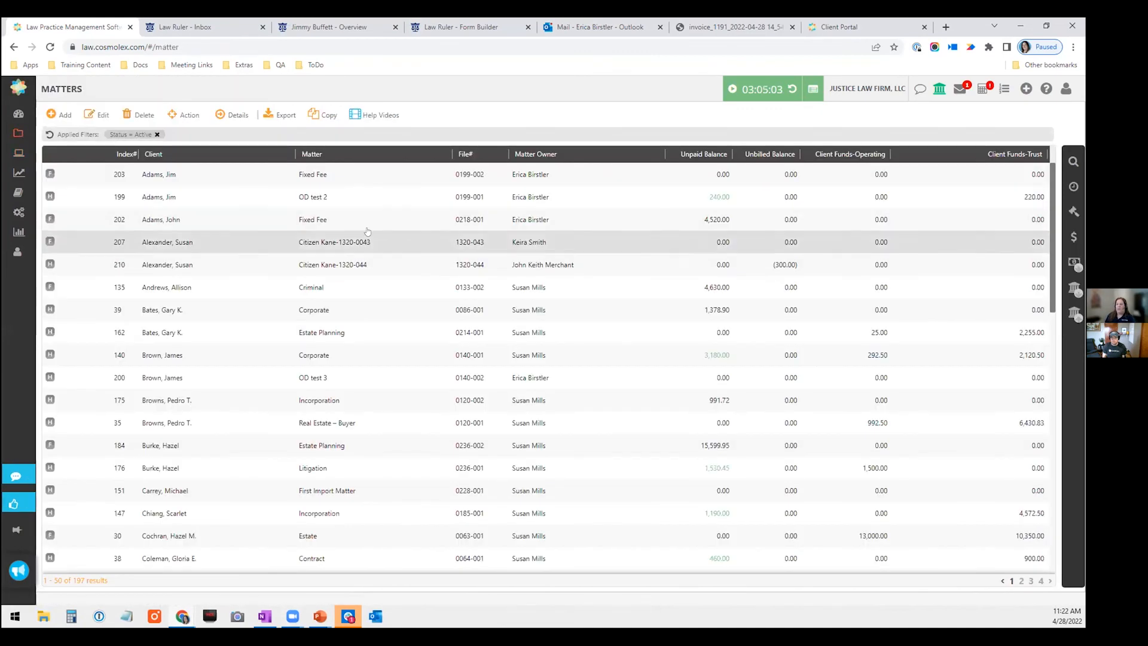
pyautogui.scroll(-3)
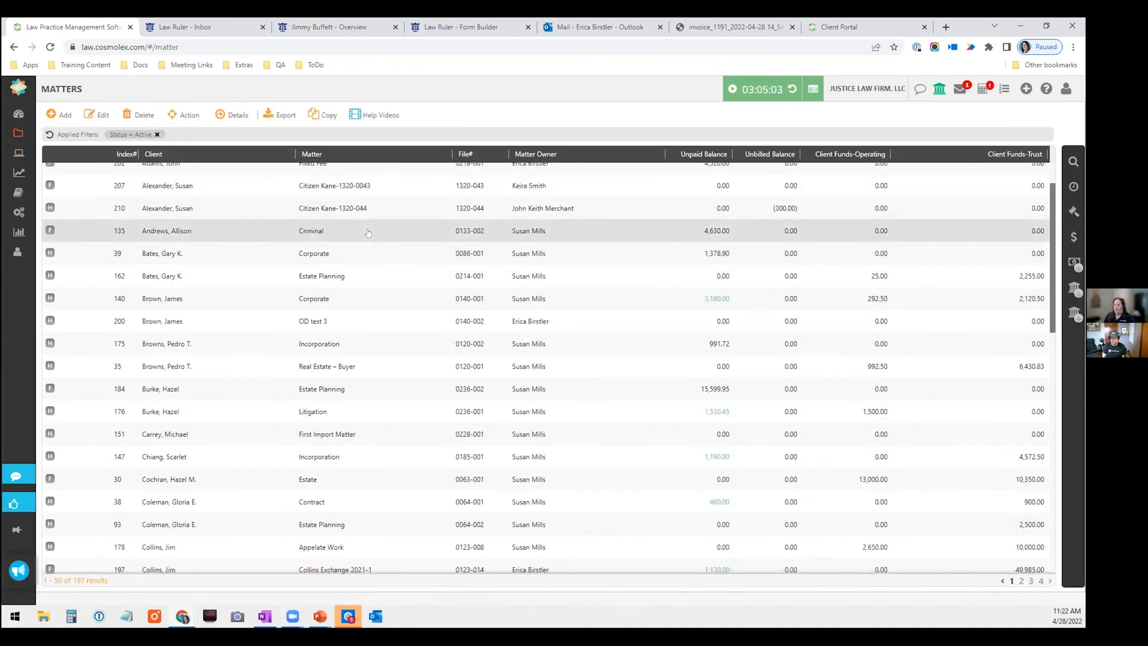
pyautogui.scroll(-3)
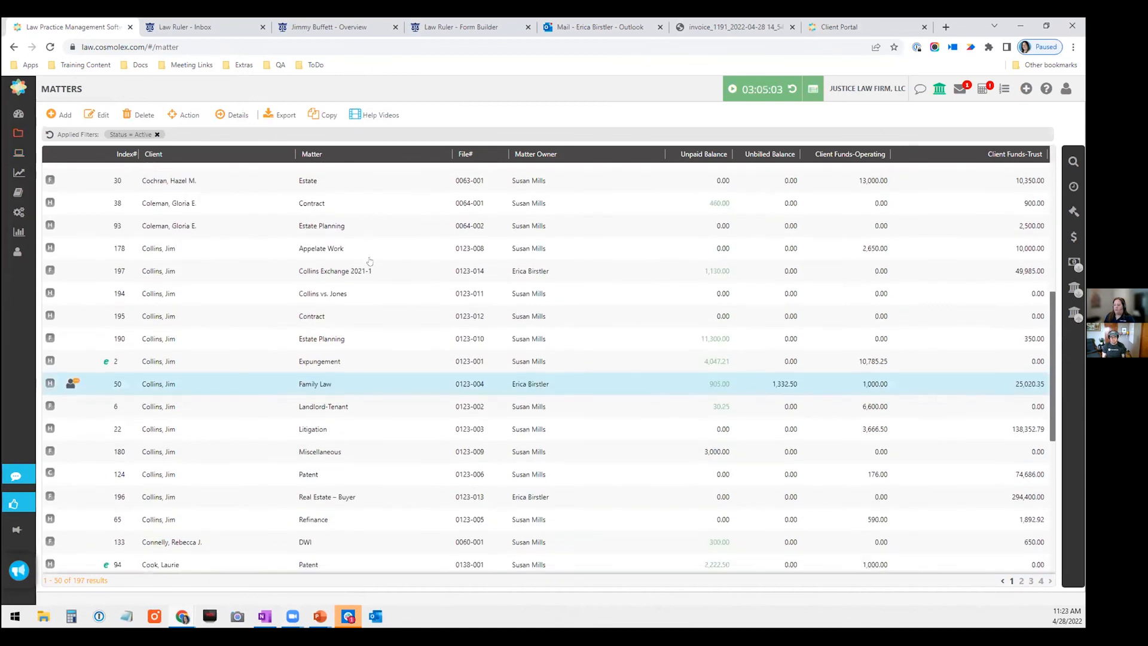
pyautogui.click(315, 384)
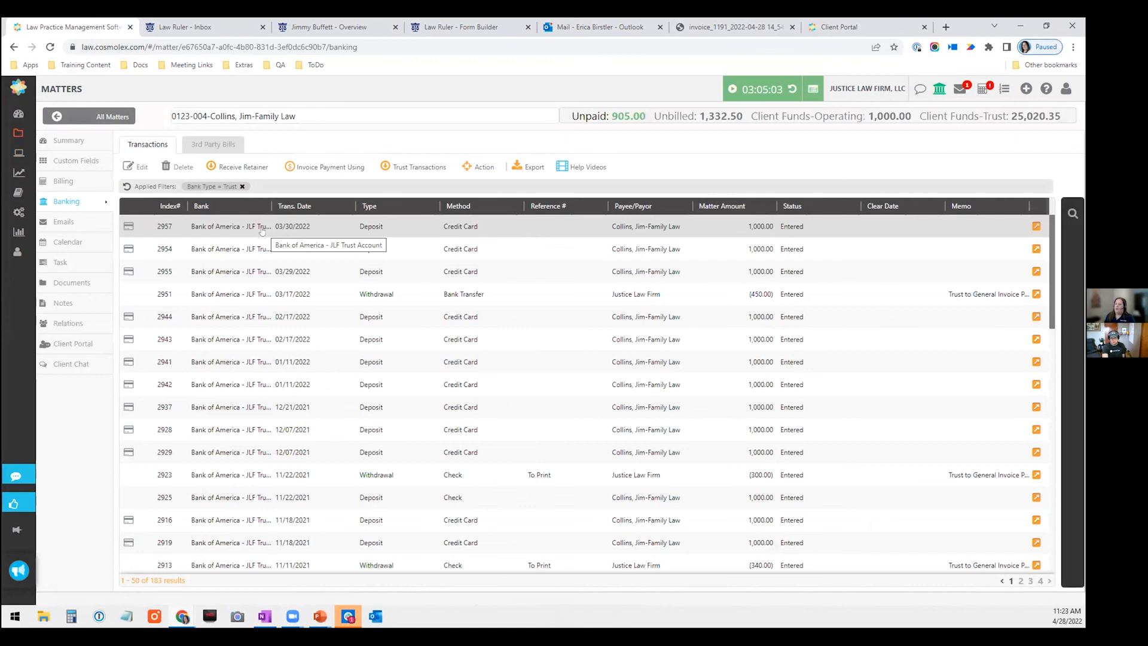
# Step: View the matter's summary, then its General Intake custom fields (Referral Type Ad, Referral Name TV ad)
pyautogui.click(68, 140)
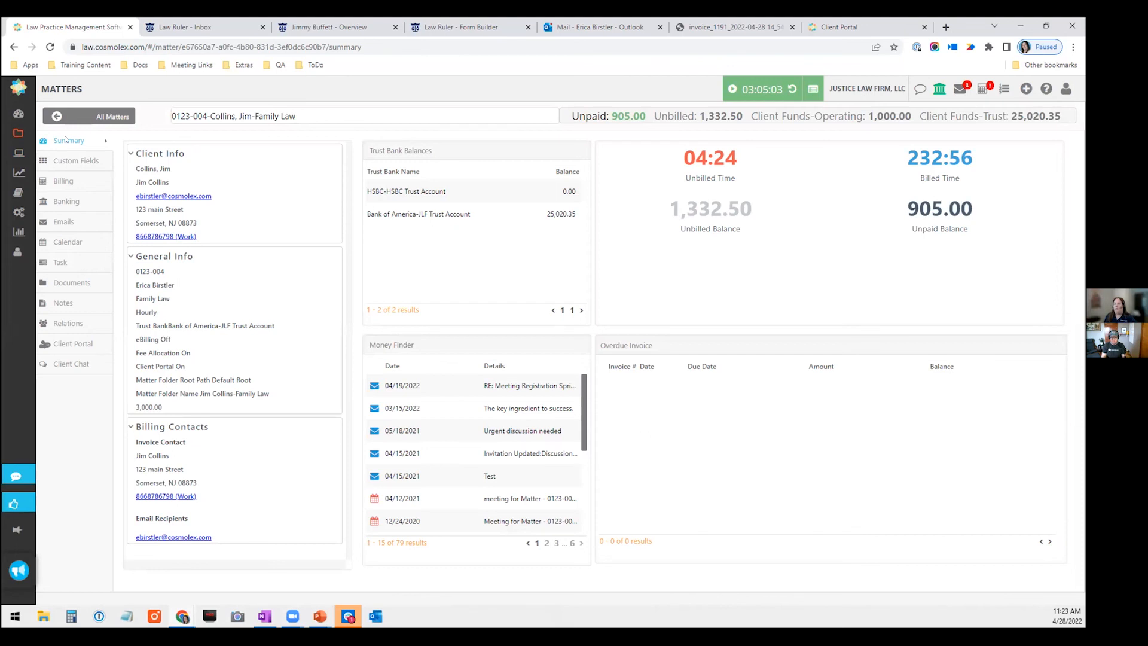
pyautogui.moveTo(71, 163)
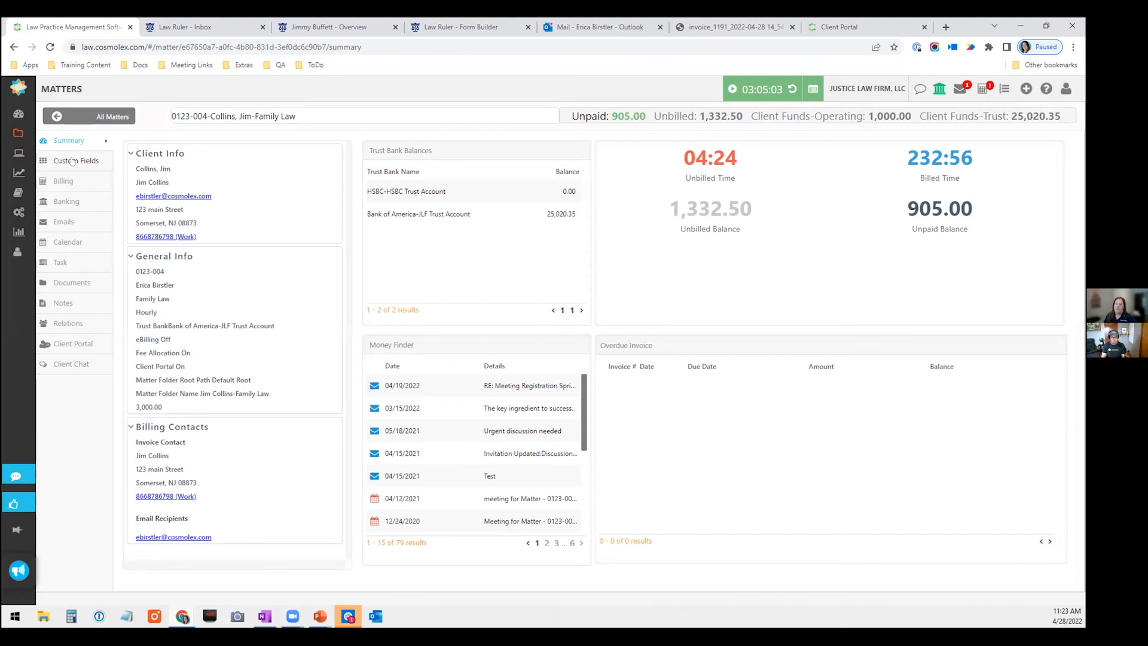
pyautogui.click(76, 161)
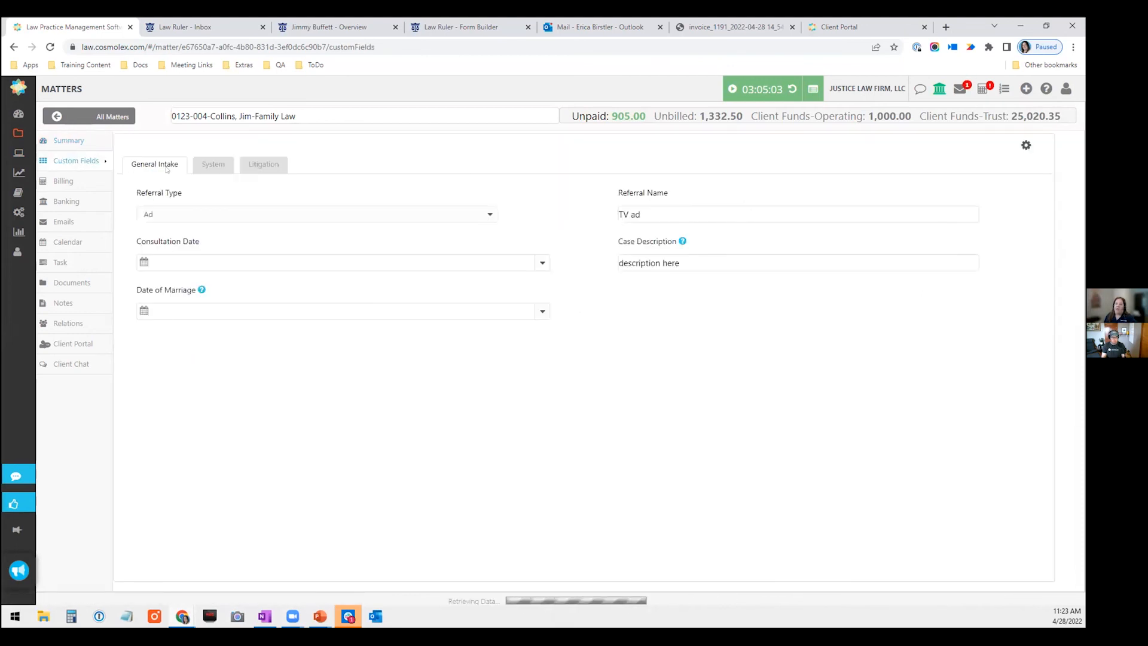